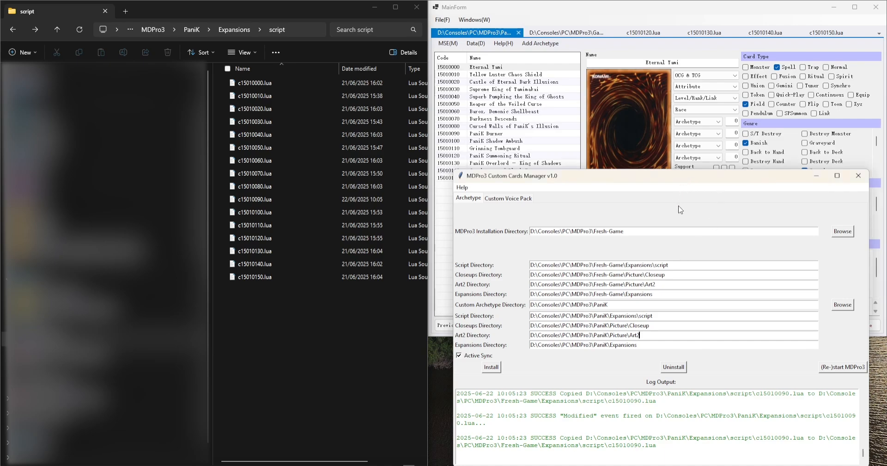
# - Bring the MainForm card editor forward and select Eternal Yami to view its effect text
pyautogui.click(607, 231)
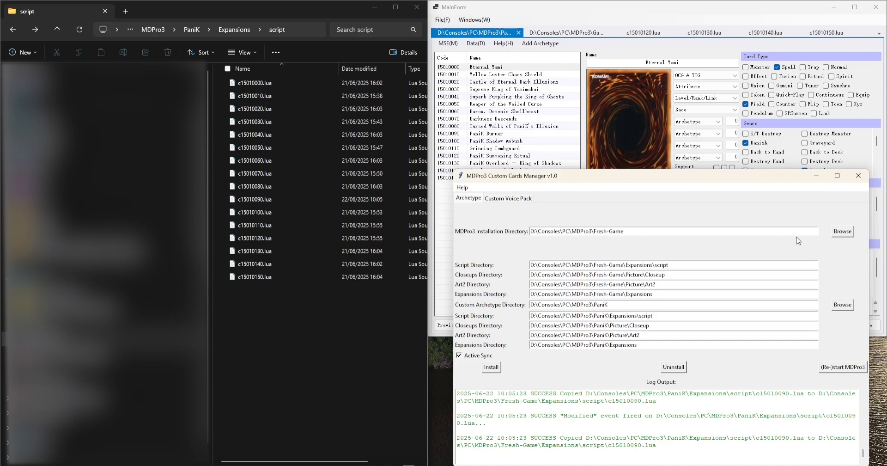
pyautogui.click(639, 334)
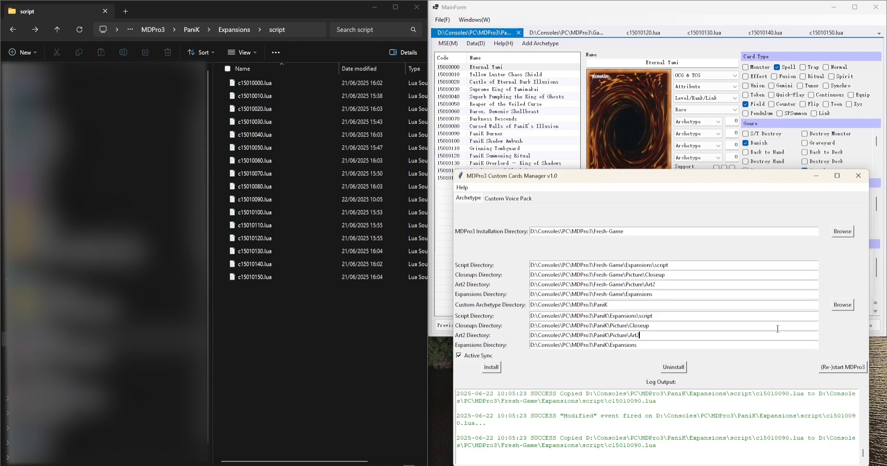
pyautogui.moveTo(502, 314)
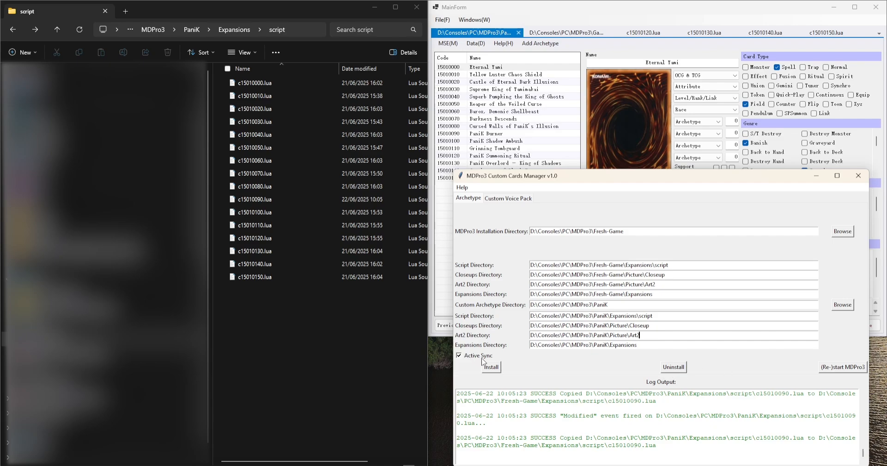
pyautogui.moveTo(491, 362)
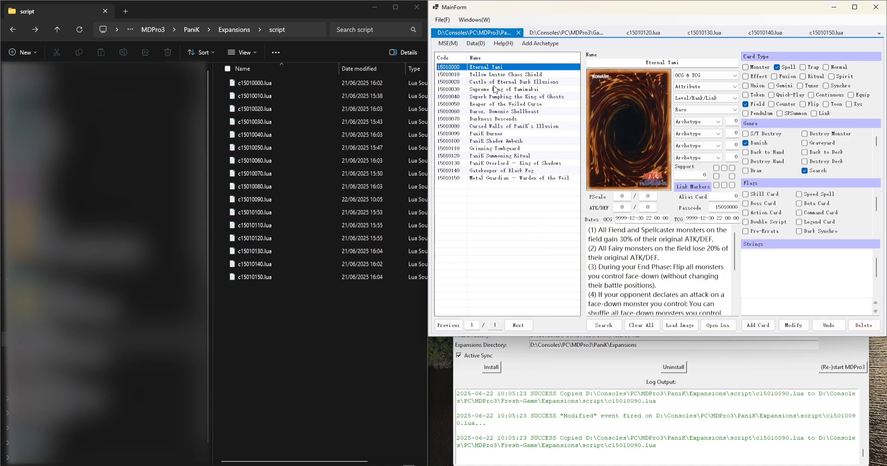
pyautogui.moveTo(515, 230)
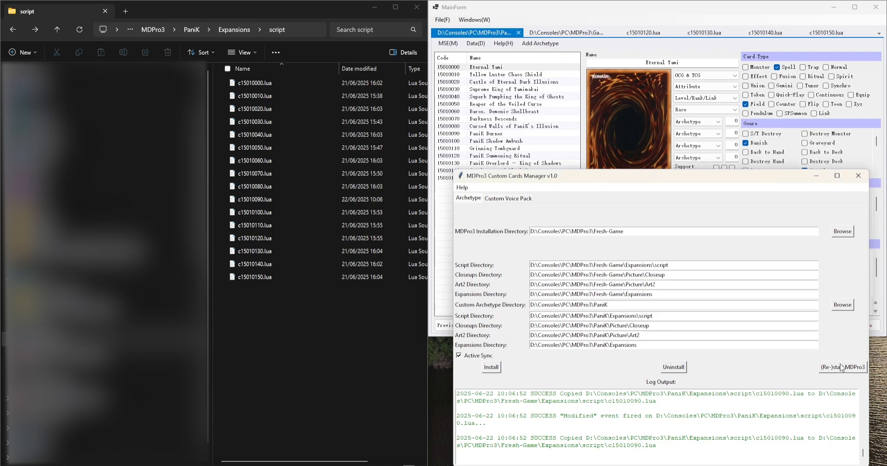
pyautogui.moveTo(848, 376)
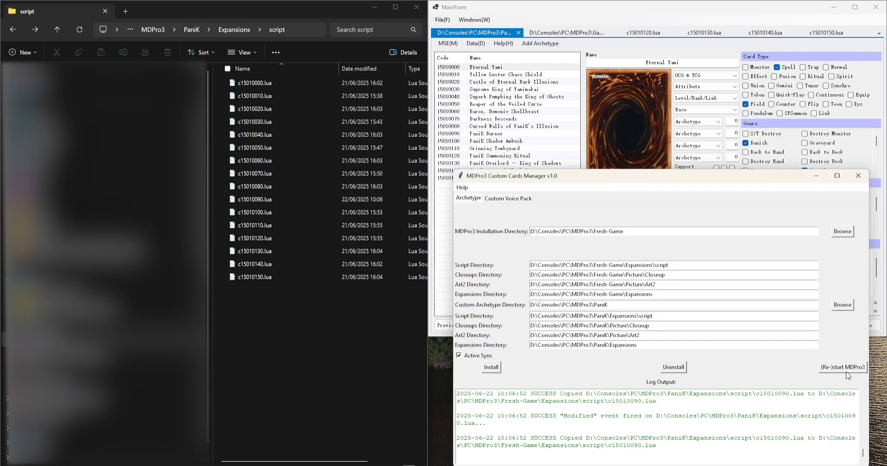
pyautogui.moveTo(755, 387)
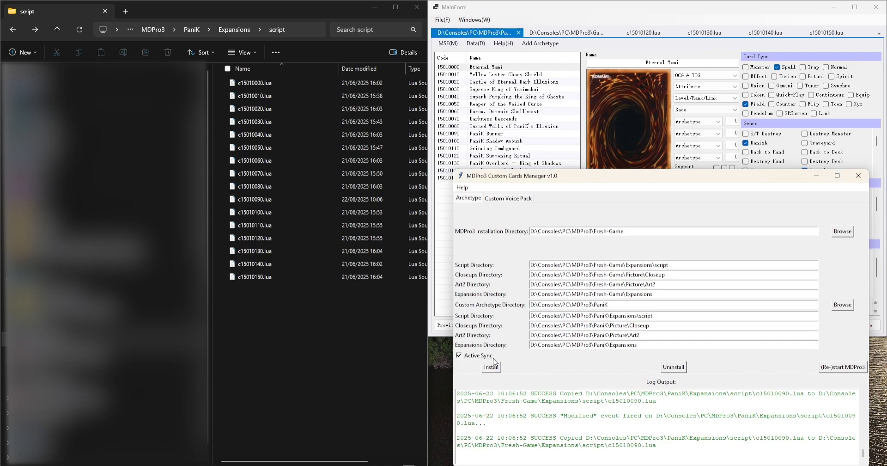
# - Switch to Custom Cards Manager to check the log for c15010090.lua copied at 10:06:52
pyautogui.click(254, 225)
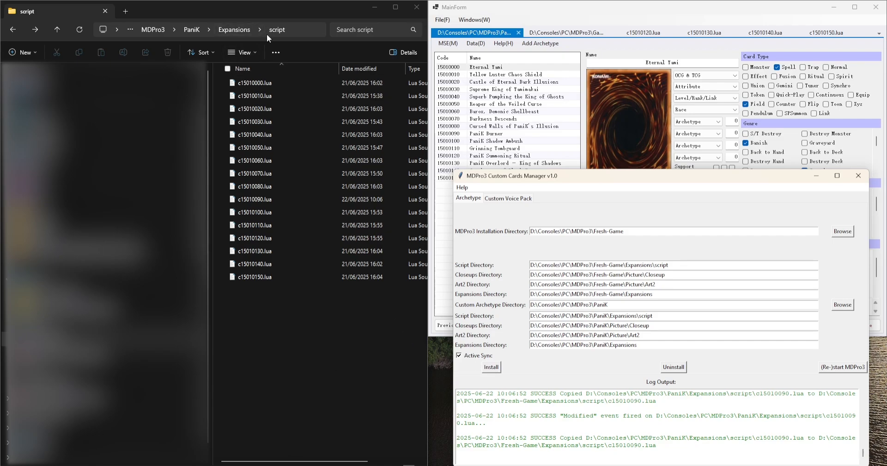
pyautogui.moveTo(277, 94)
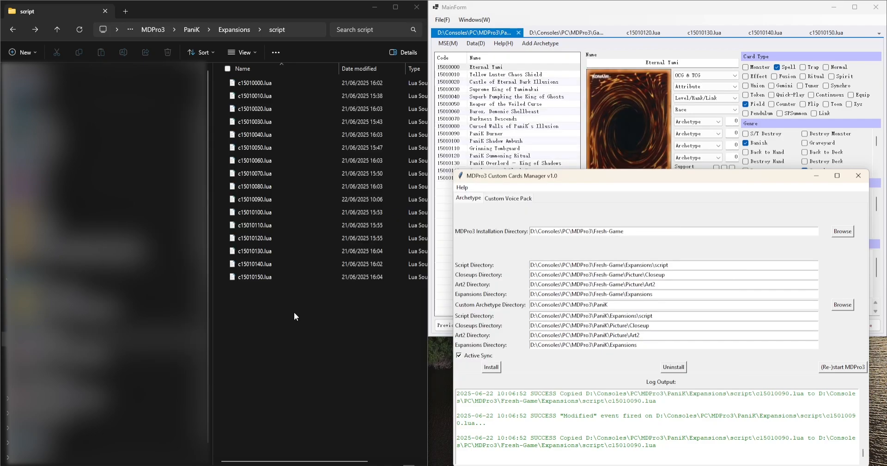
pyautogui.moveTo(329, 318)
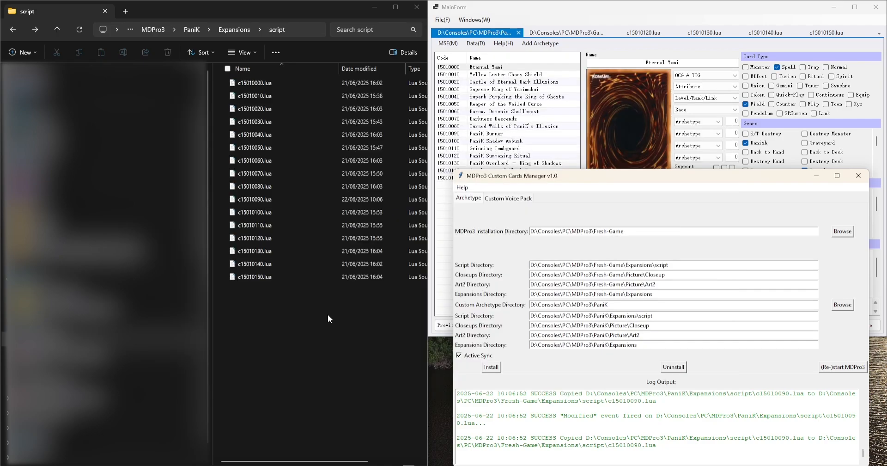